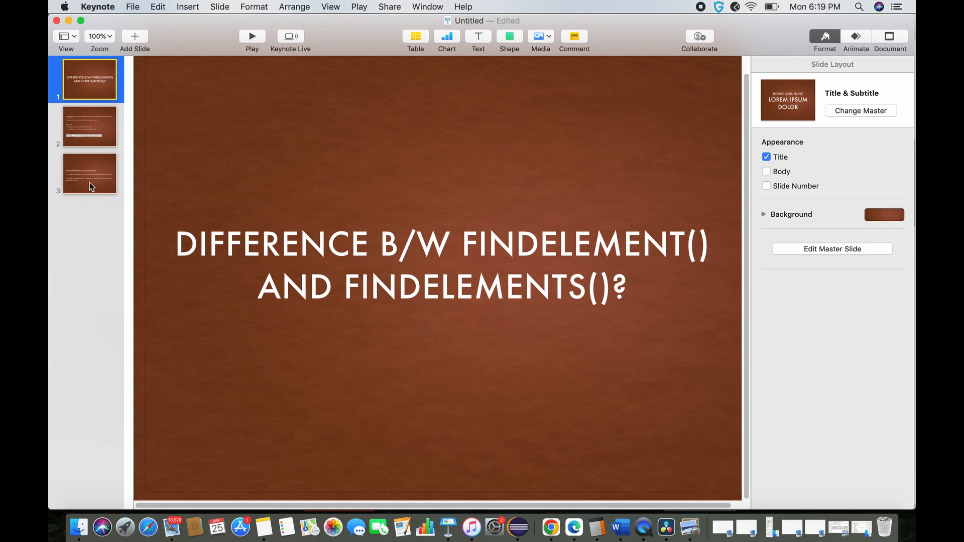
# Show slide 2, covering findElement() versus findElements() return types with Java examples.
pyautogui.click(89, 126)
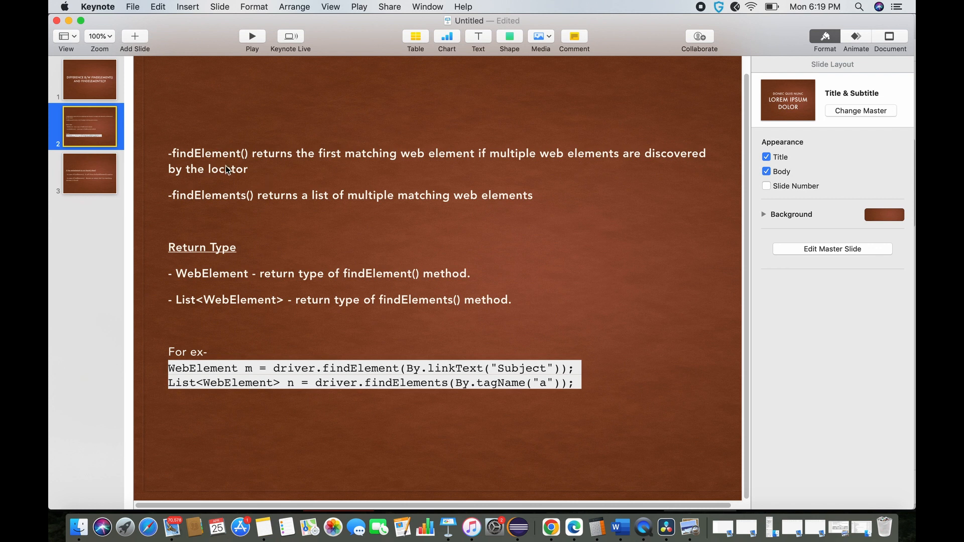
pyautogui.moveTo(327, 157)
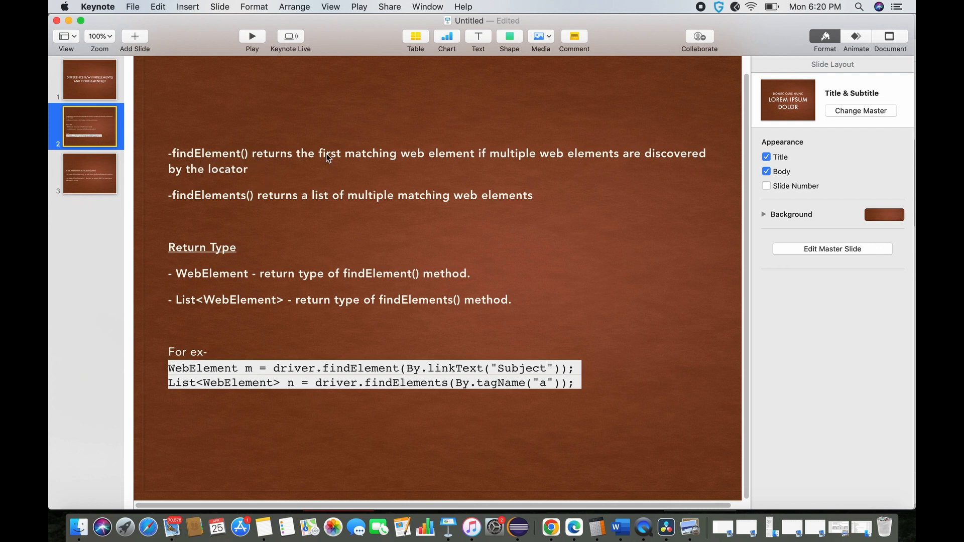
pyautogui.moveTo(435, 166)
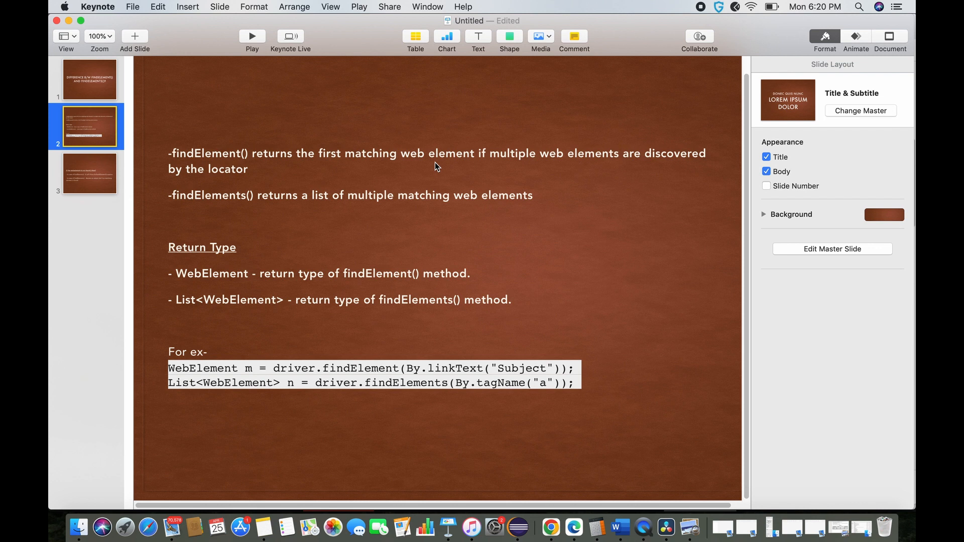
pyautogui.moveTo(280, 358)
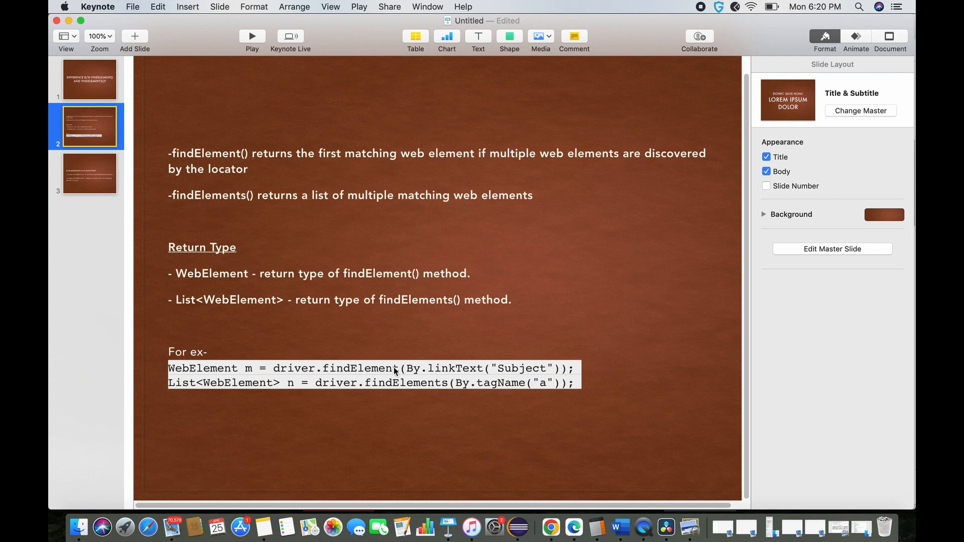
pyautogui.moveTo(222, 386)
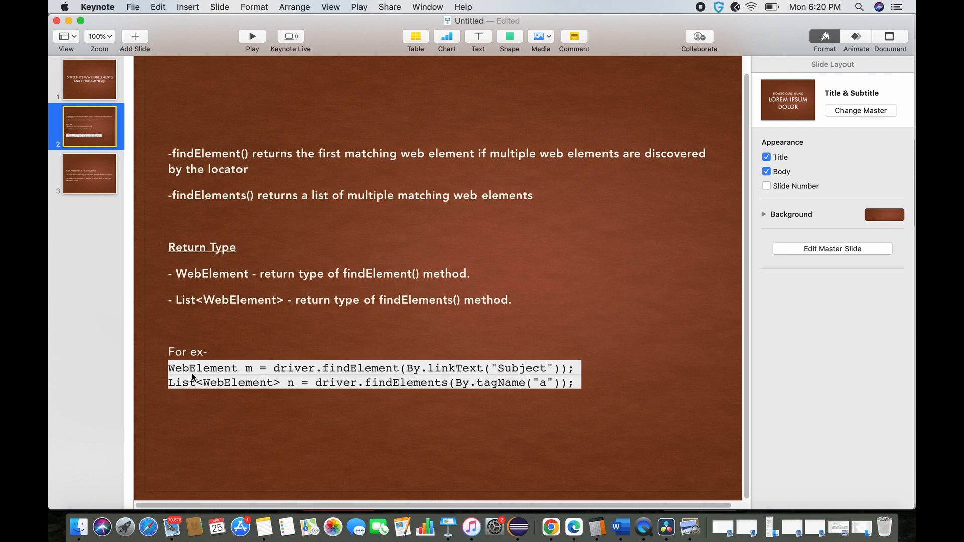
pyautogui.moveTo(301, 381)
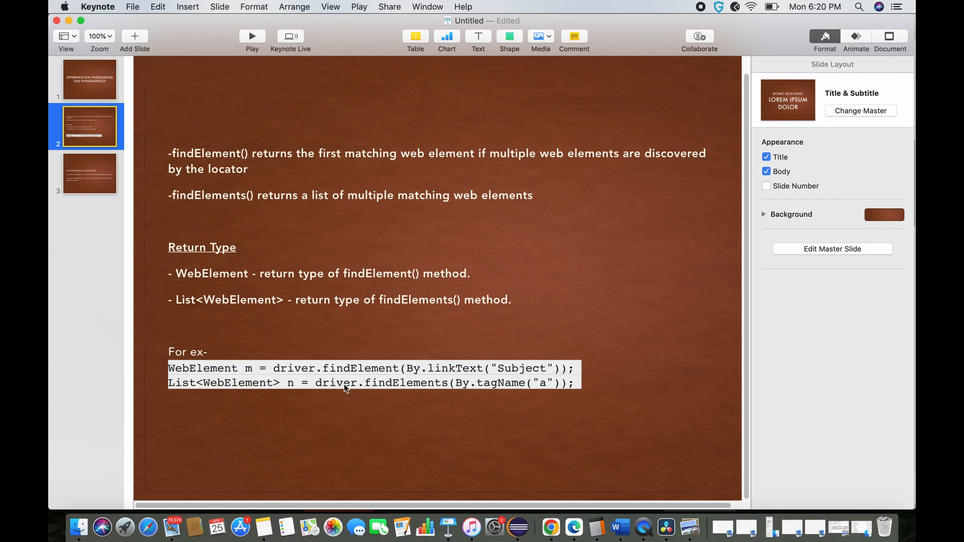
pyautogui.moveTo(428, 394)
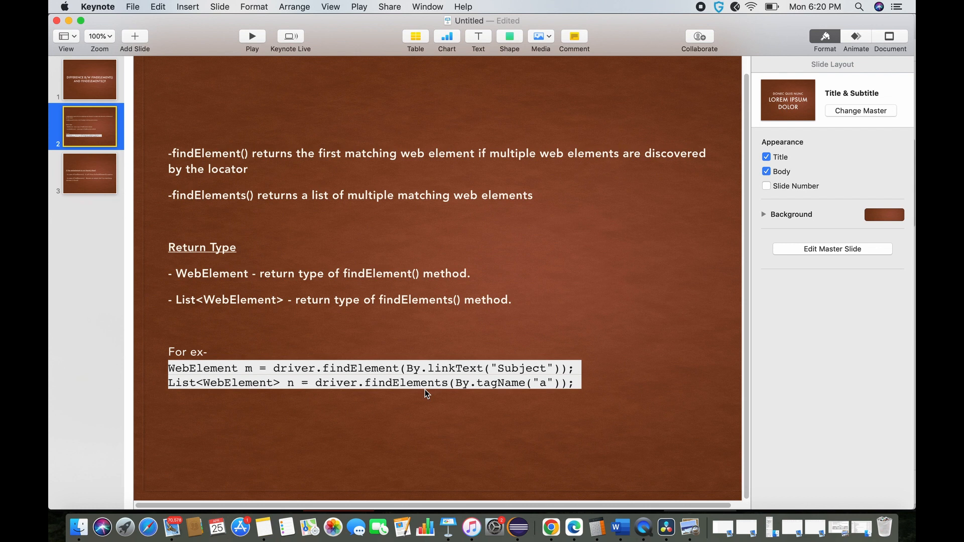
pyautogui.moveTo(412, 388)
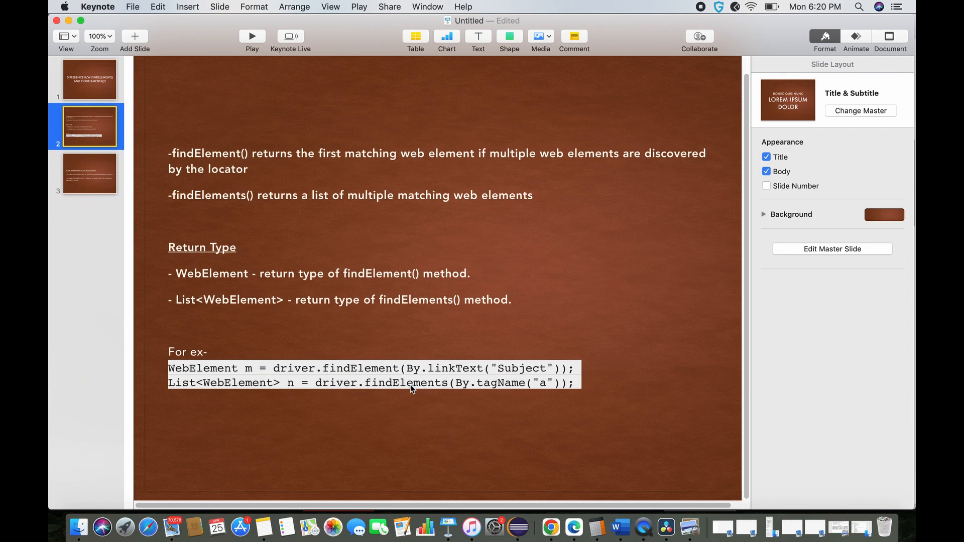
pyautogui.moveTo(246, 399)
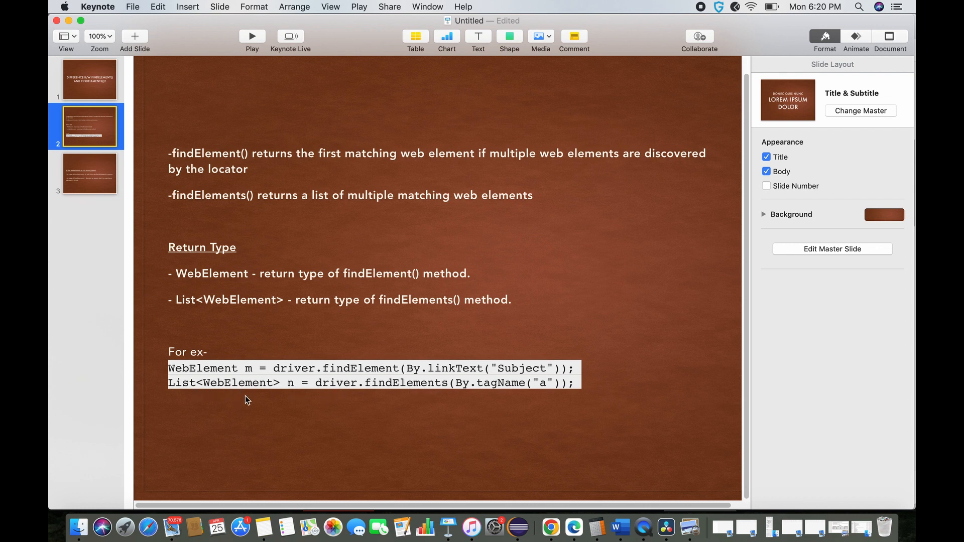
pyautogui.moveTo(290, 320)
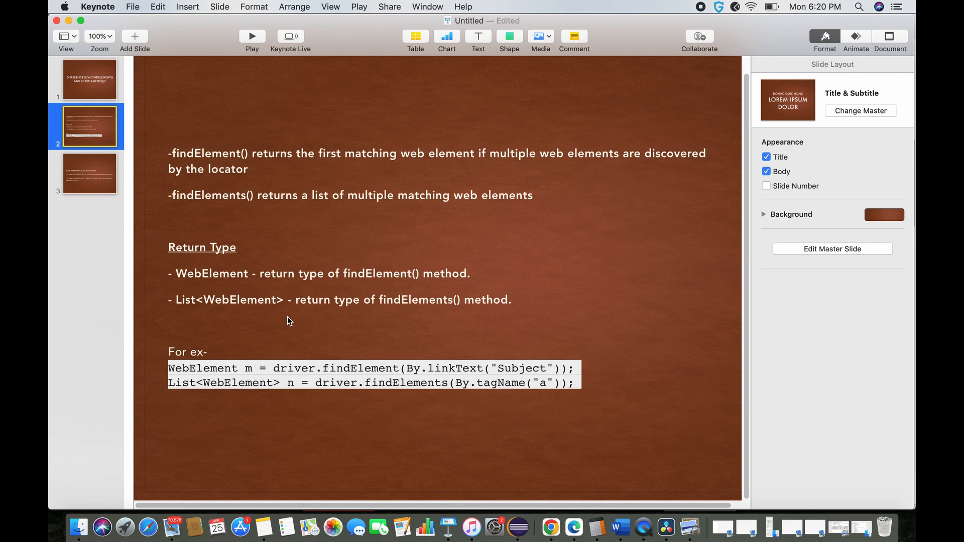
pyautogui.moveTo(195, 255)
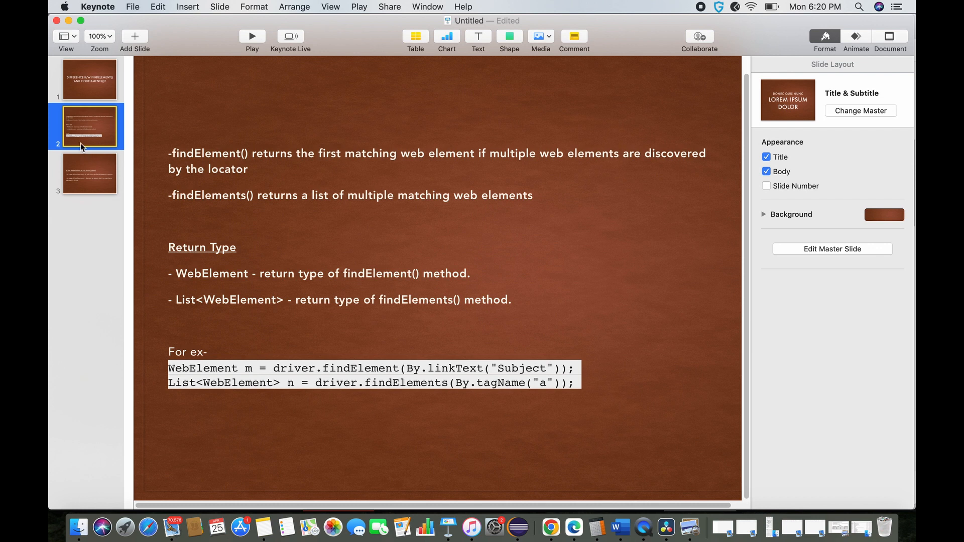
# Show slide 3: NoSuchElementException from findElement() versus an empty list from findElements().
pyautogui.click(89, 174)
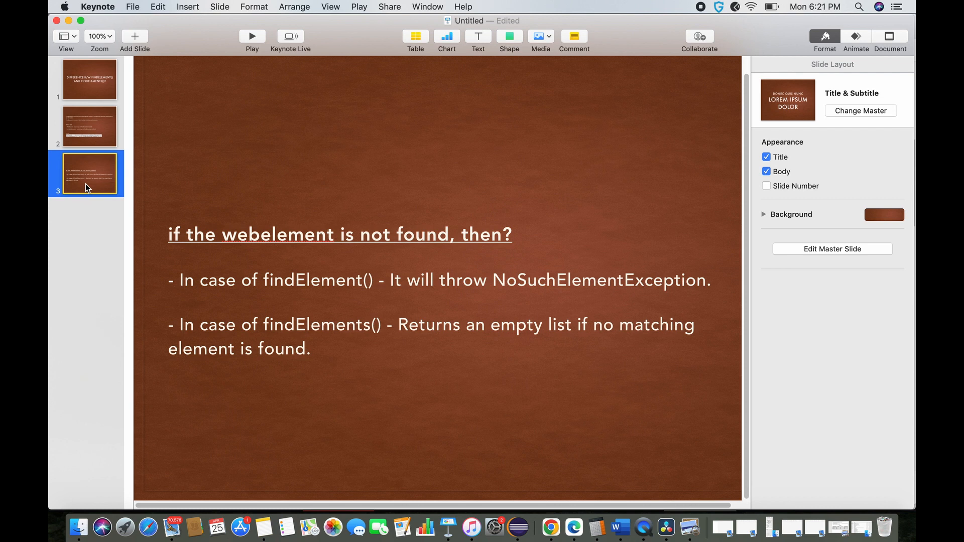
pyautogui.moveTo(167, 198)
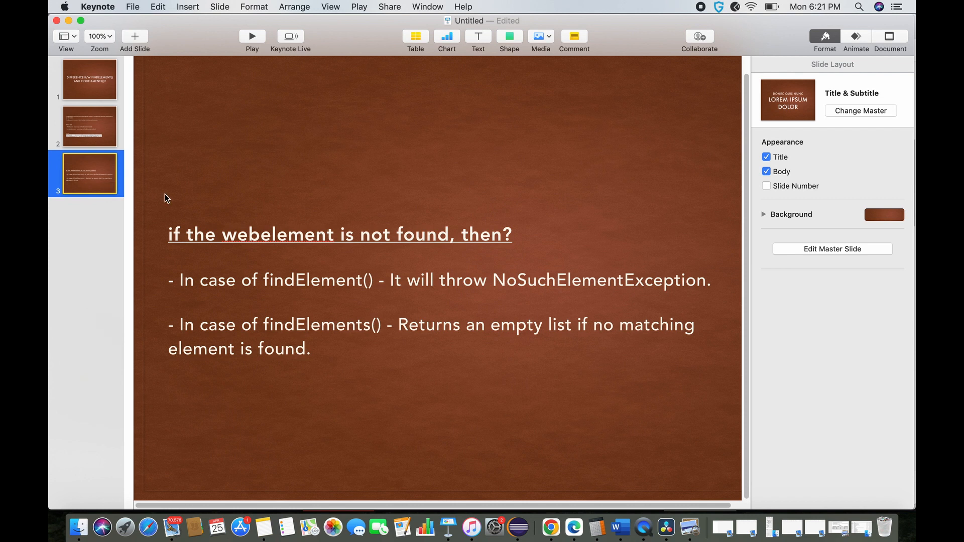
pyautogui.moveTo(532, 313)
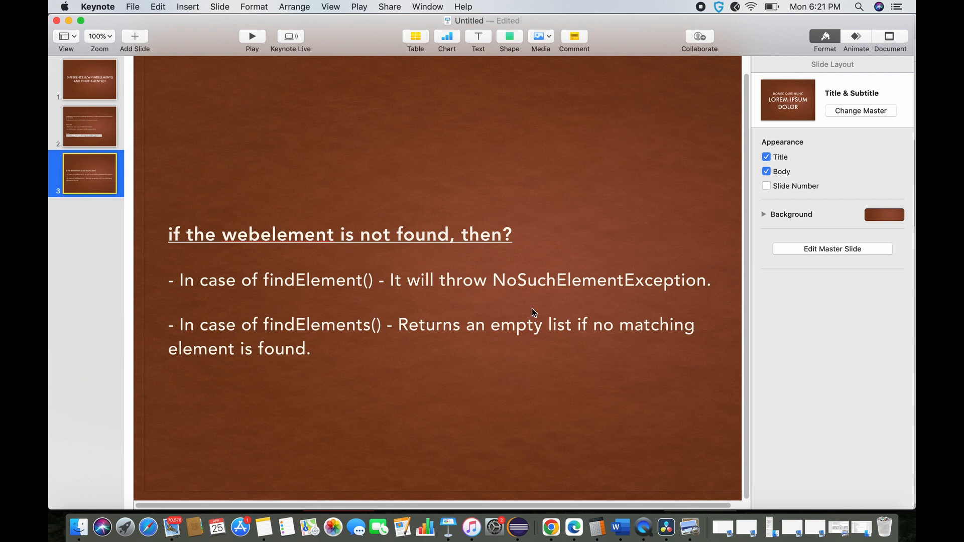